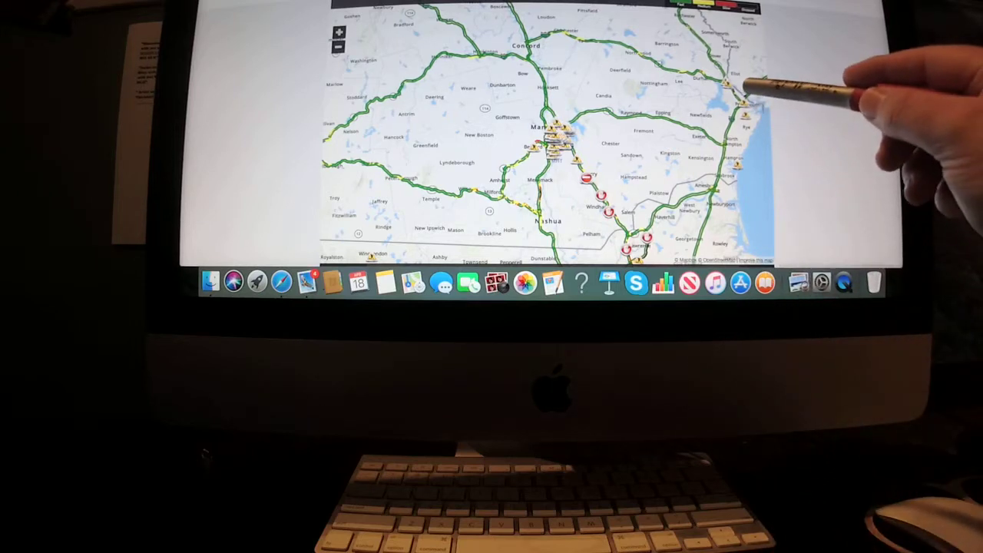
mouse_move(738, 284)
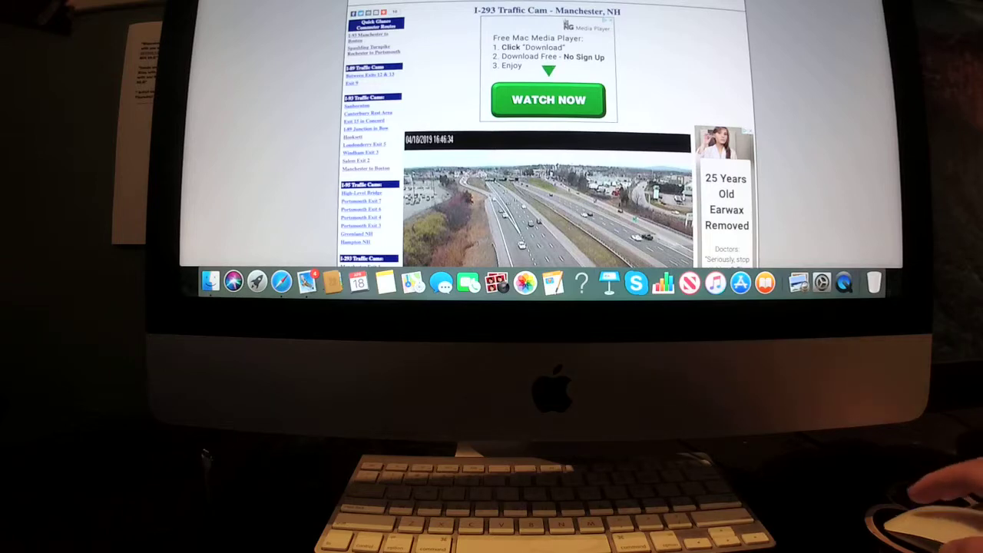
scroll(down, 3)
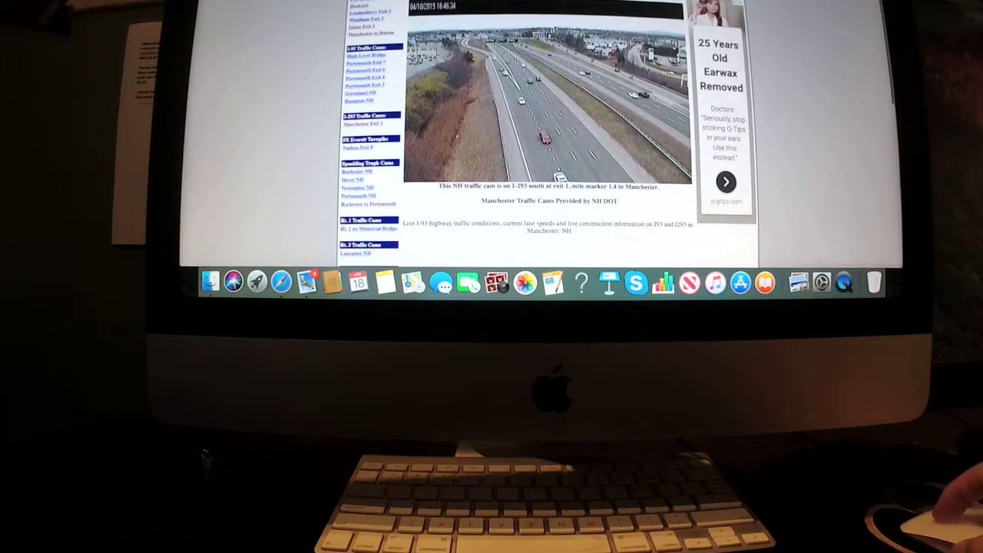
scroll(down, 3)
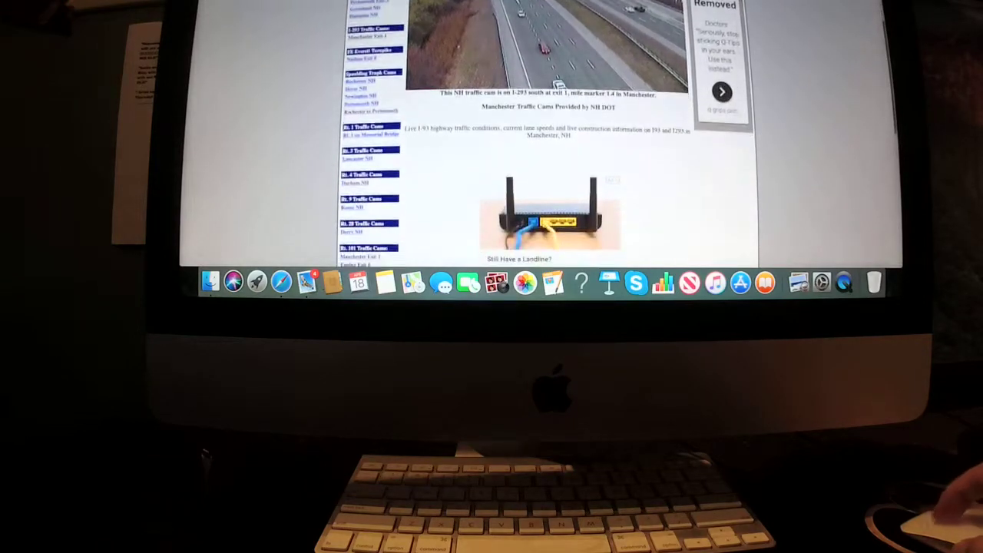
scroll(down, 3)
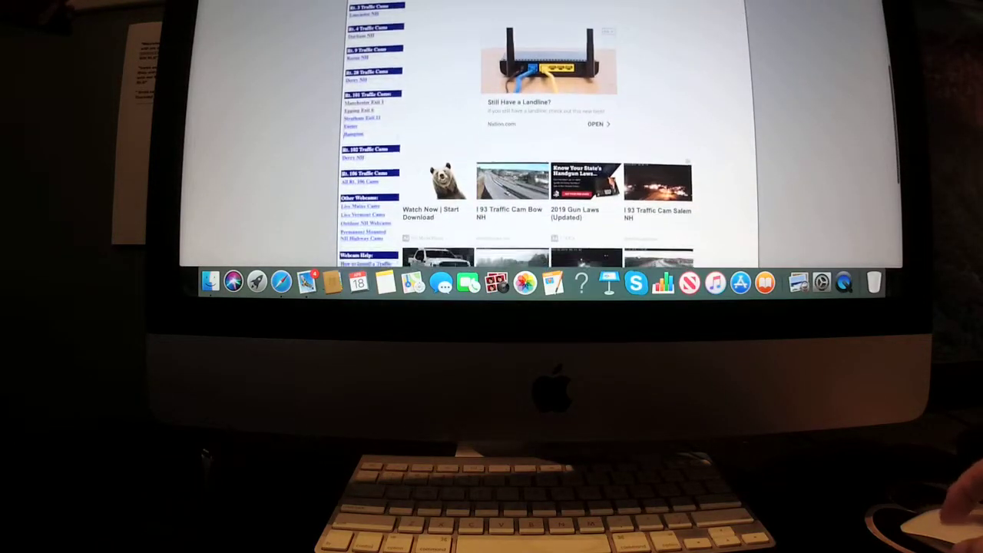